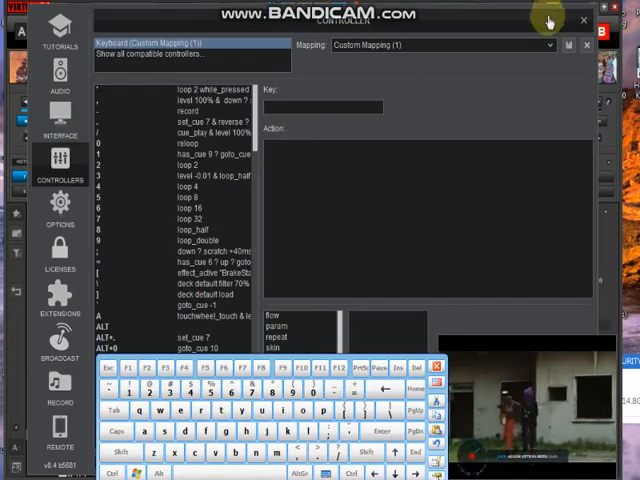
left_click(324, 108)
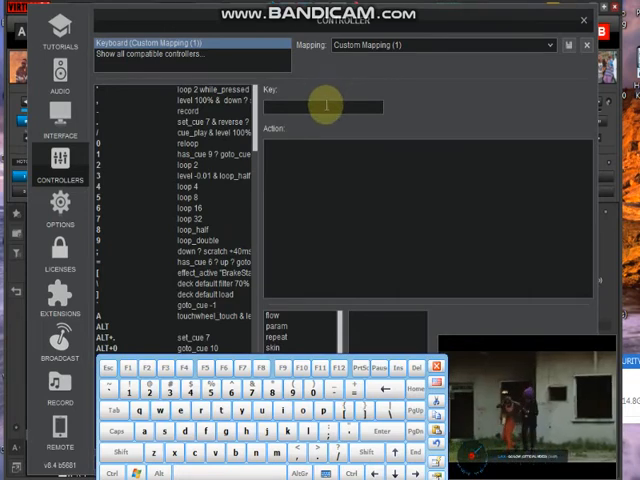